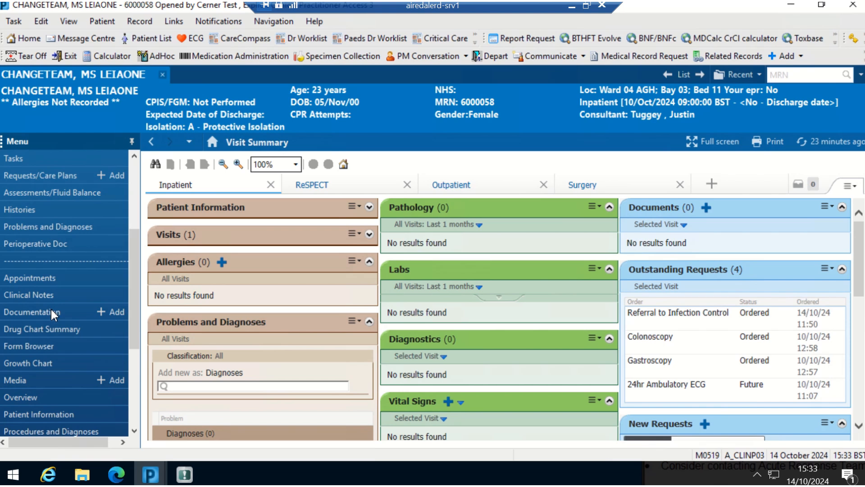
Step: Go to the patient's Documentation and add a new PowerNote from the Add menu
left_click(32, 312)
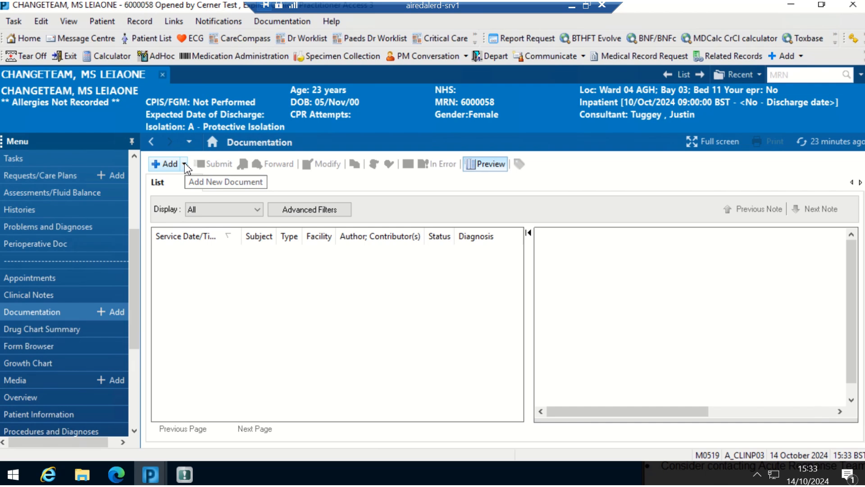
left_click(183, 164)
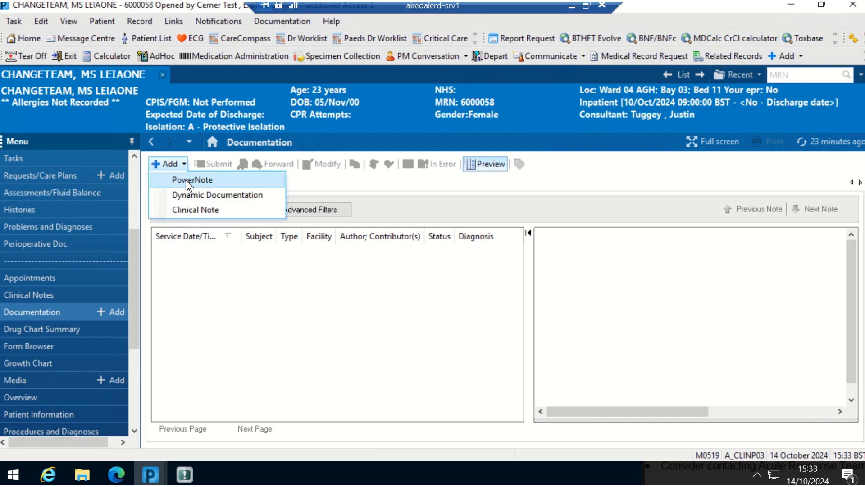
left_click(191, 179)
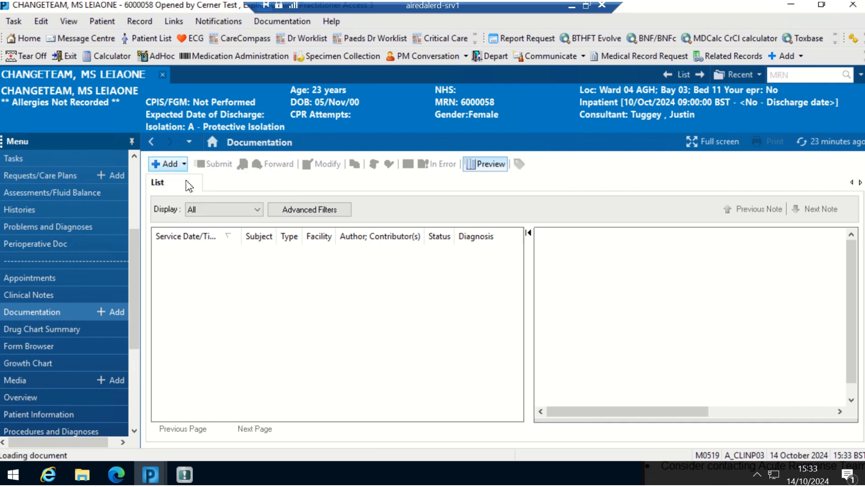
Step: Search document templates for 'dynamic' to find Dynamic Content Creation
left_click(164, 163)
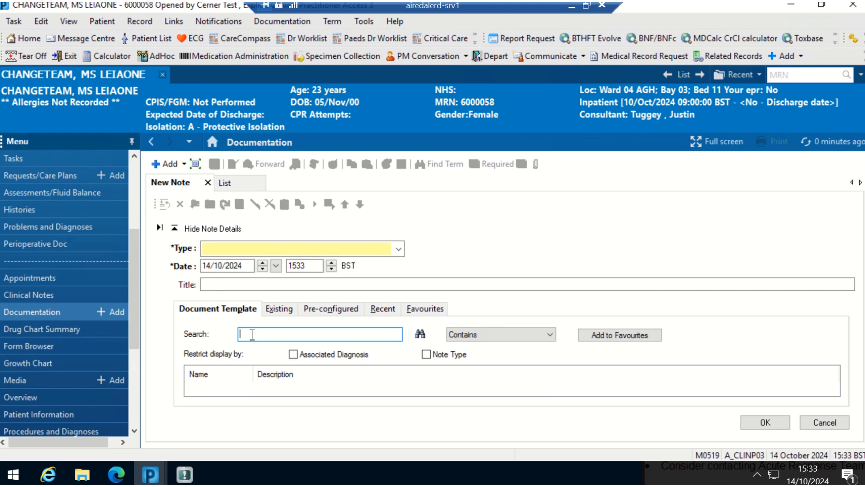
type("dynamic")
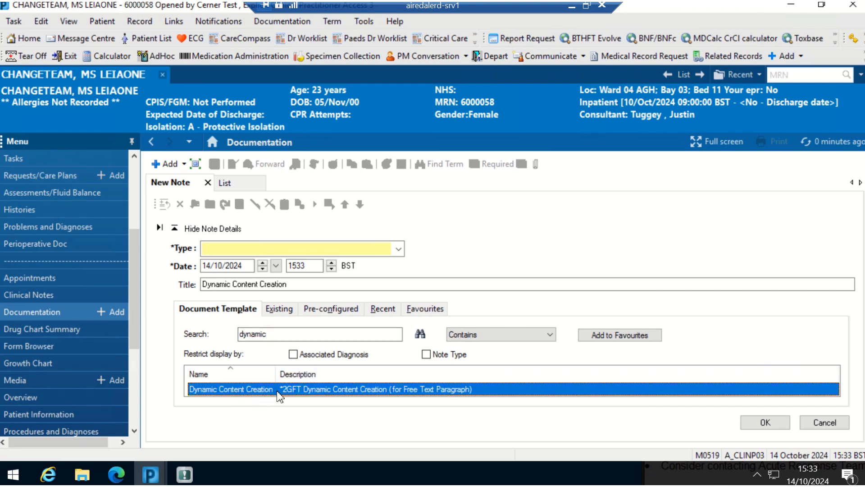
Step: Open the Dynamic Content Creation note and type a test line 'hjfhfw' in the body
left_click(764, 422)
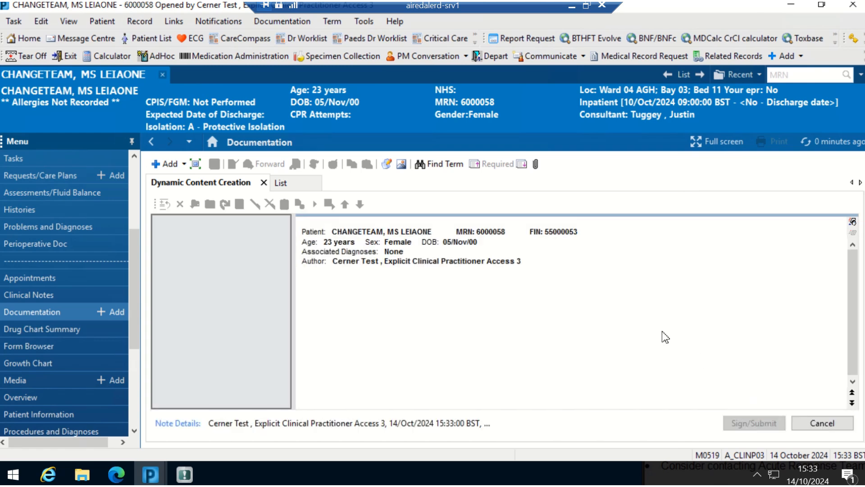
mouse_move(385, 339)
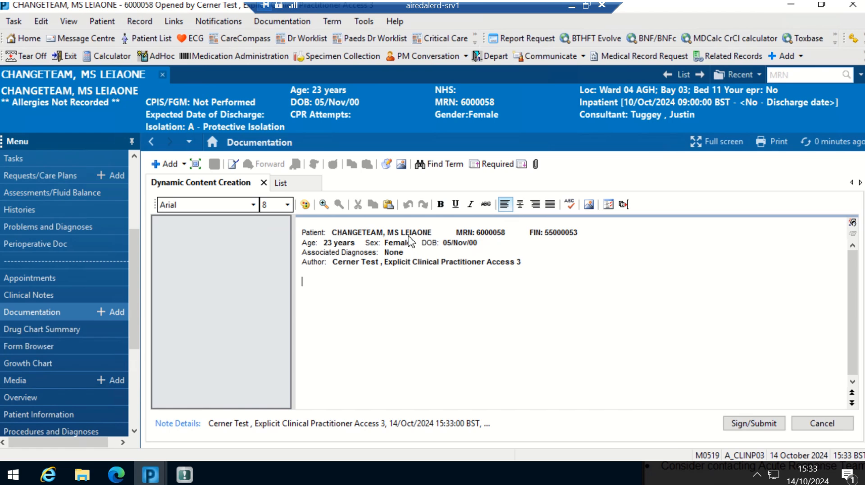
mouse_move(336, 278)
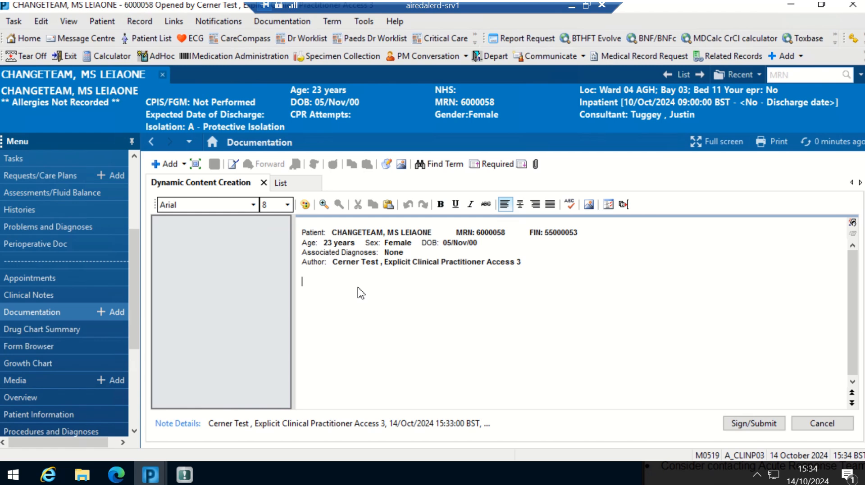
type("h")
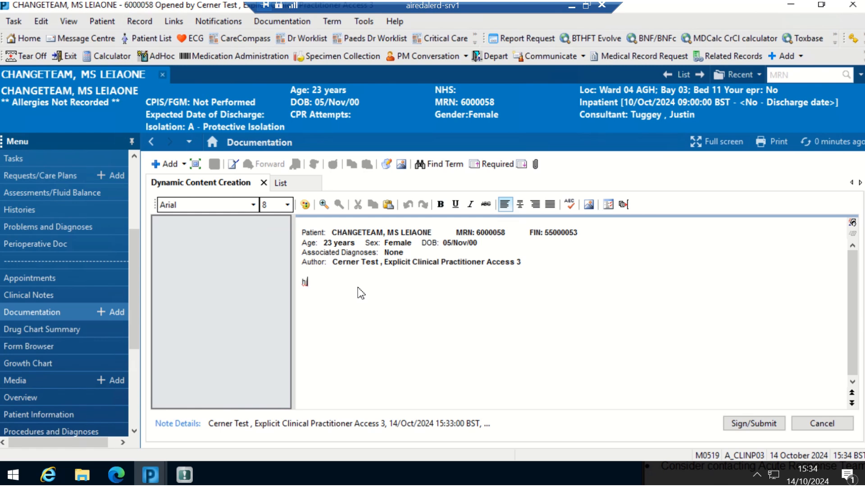
type("jfhfw")
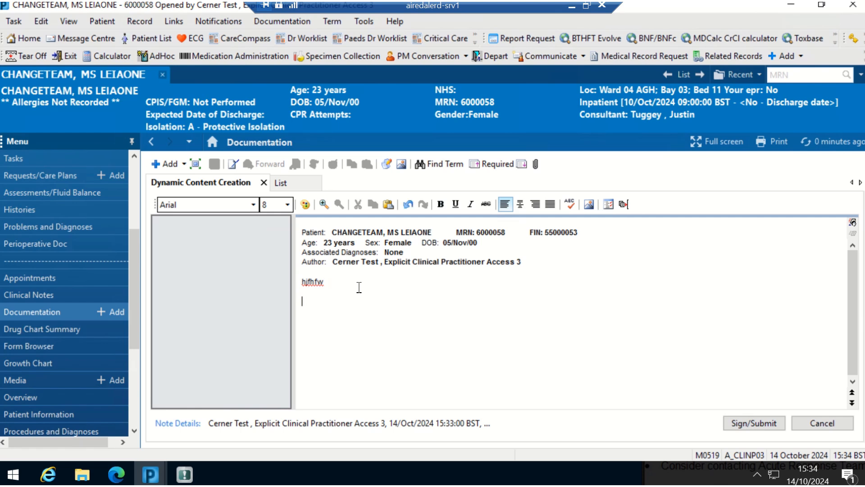
mouse_move(589, 204)
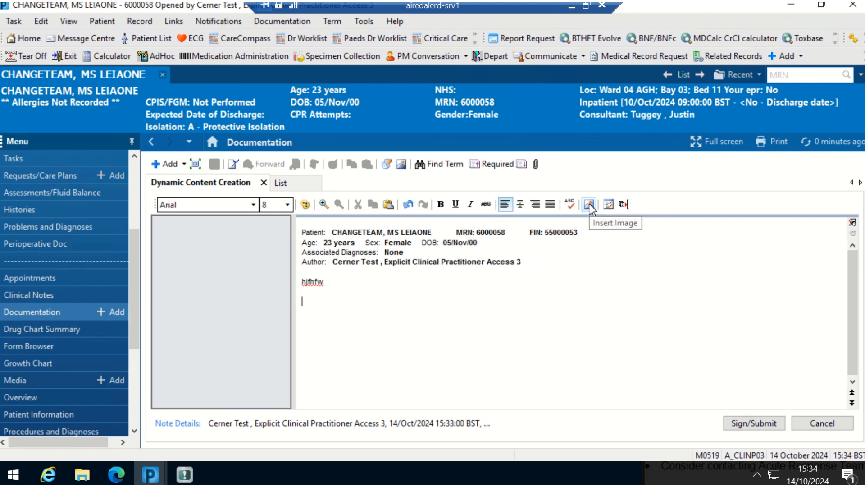
Step: Spell-check the note, ignoring the flagged word once
left_click(570, 204)
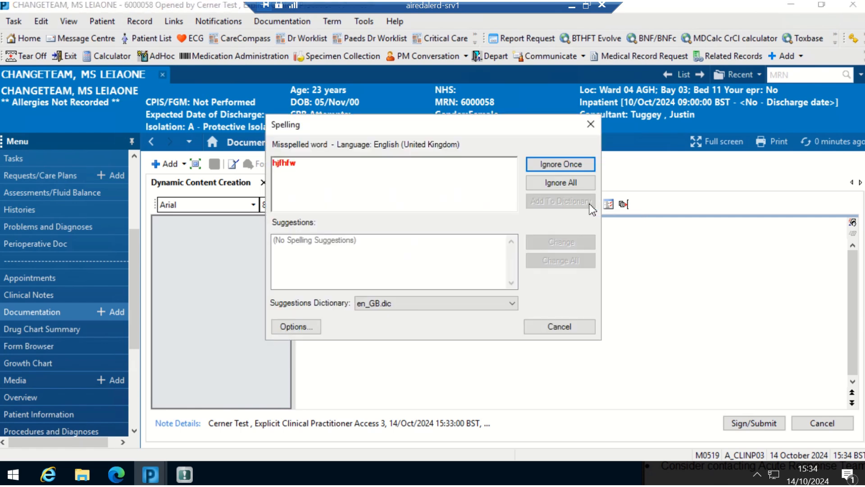
left_click(560, 164)
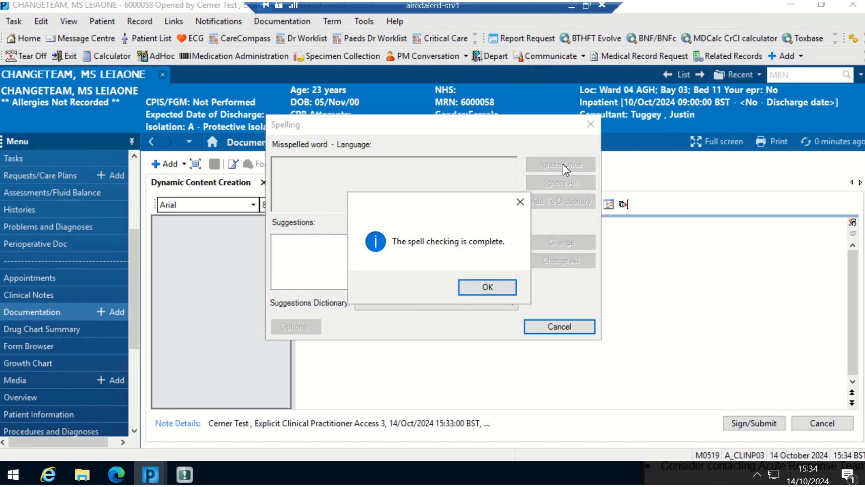
left_click(486, 286)
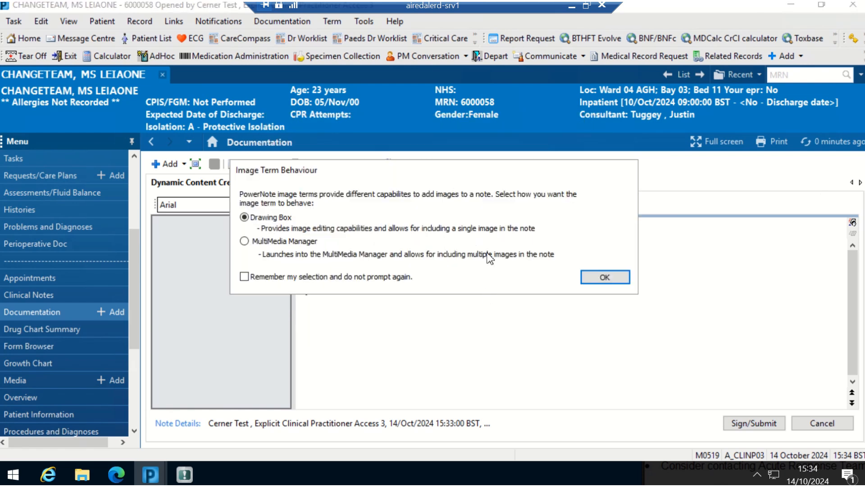
mouse_move(293, 258)
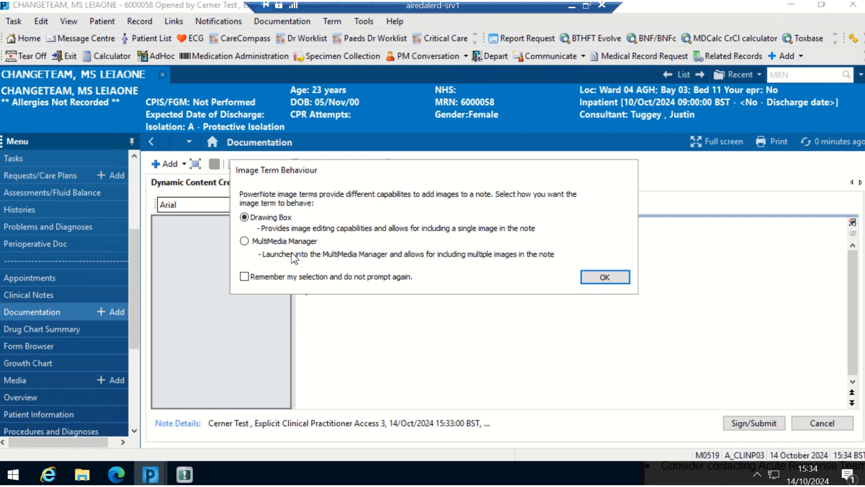
mouse_move(281, 256)
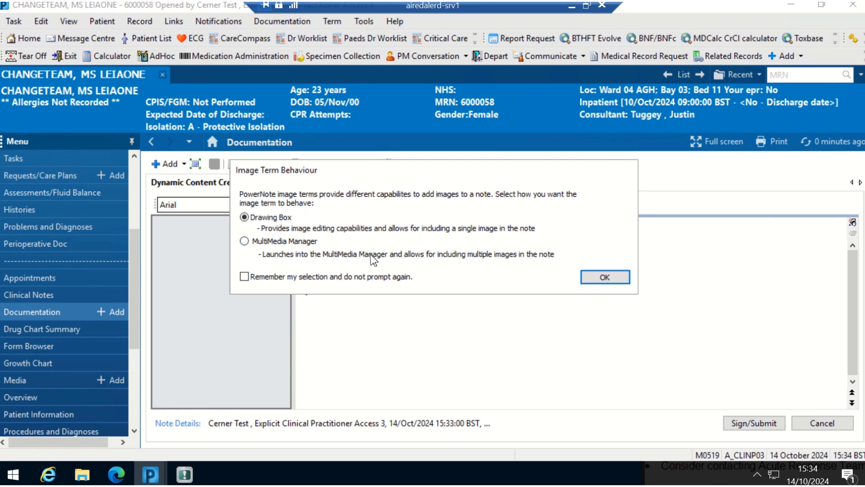
Step: Keep Drawing Box, sketch a freehand squiggle, and insert the drawing into the note
left_click(604, 276)
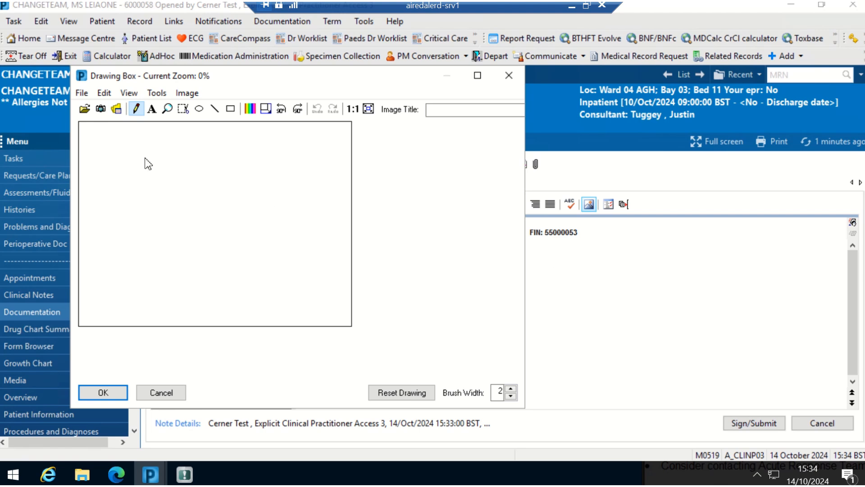
left_click_drag(149, 168, 243, 275)
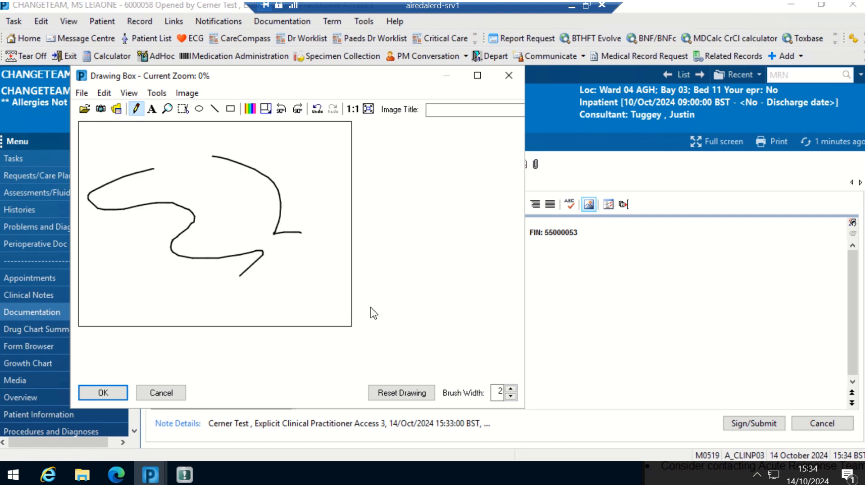
left_click(103, 392)
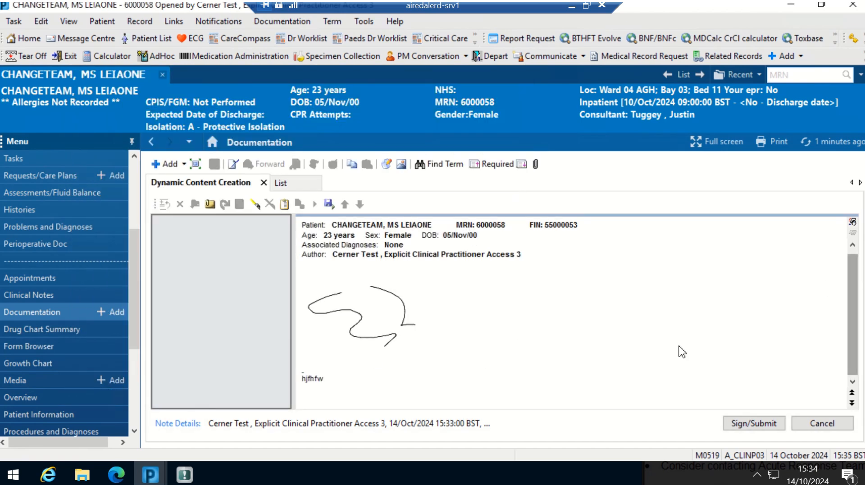
Step: Place the cursor below the text and pick Diagnosis Related Orders in Select Templates
left_click(386, 398)
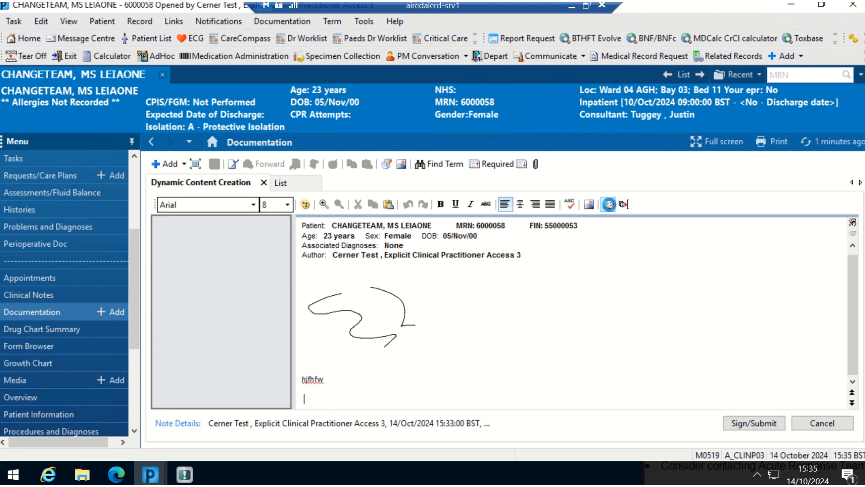
left_click(607, 204)
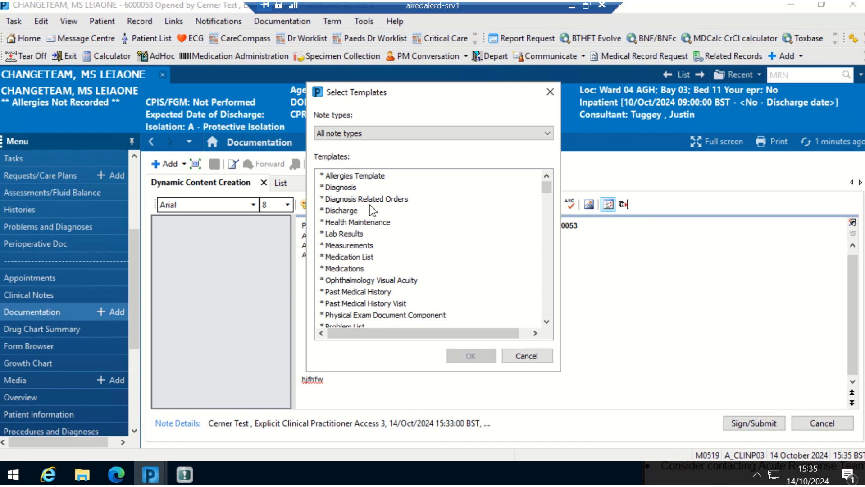
left_click(366, 199)
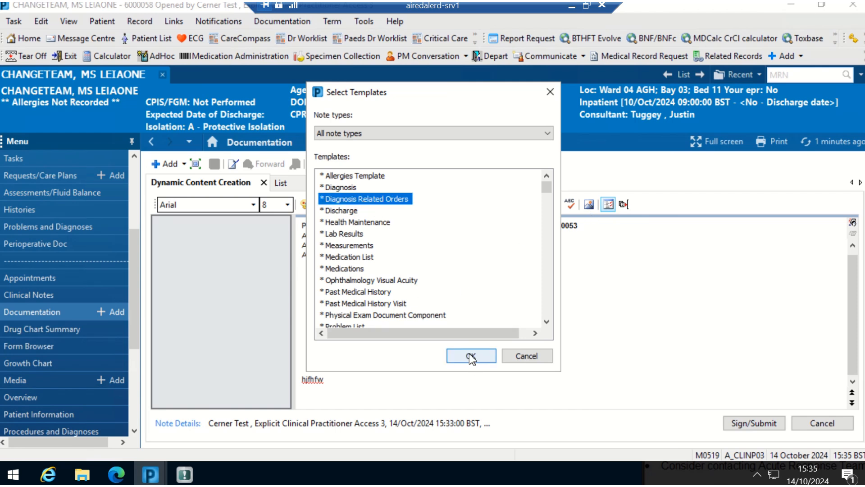
Step: Confirm Select Templates to insert the Diagnosis Related Orders template into the note
left_click(469, 355)
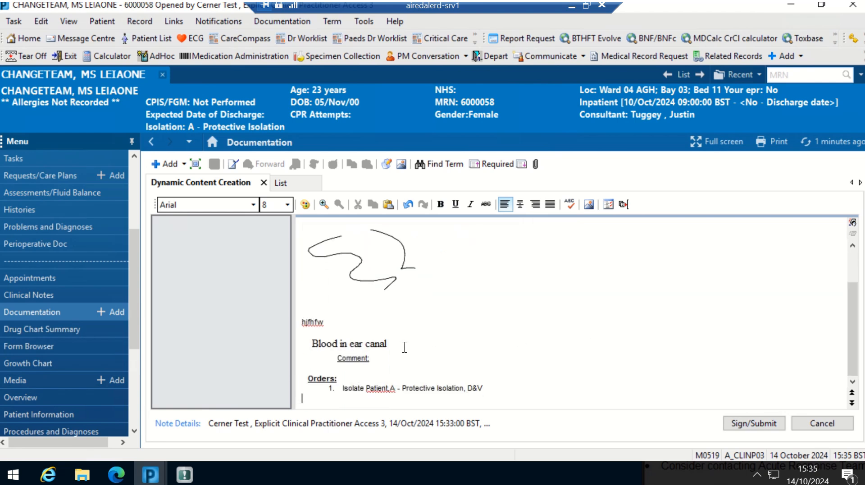
mouse_move(403, 344)
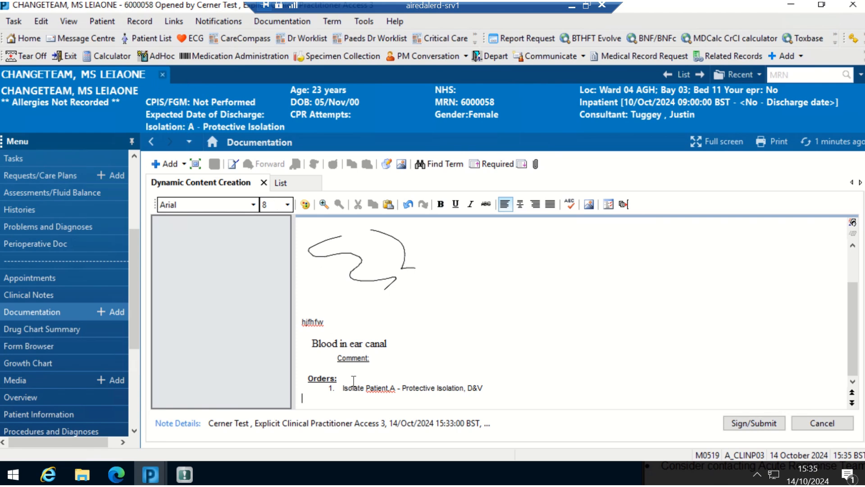
mouse_move(407, 376)
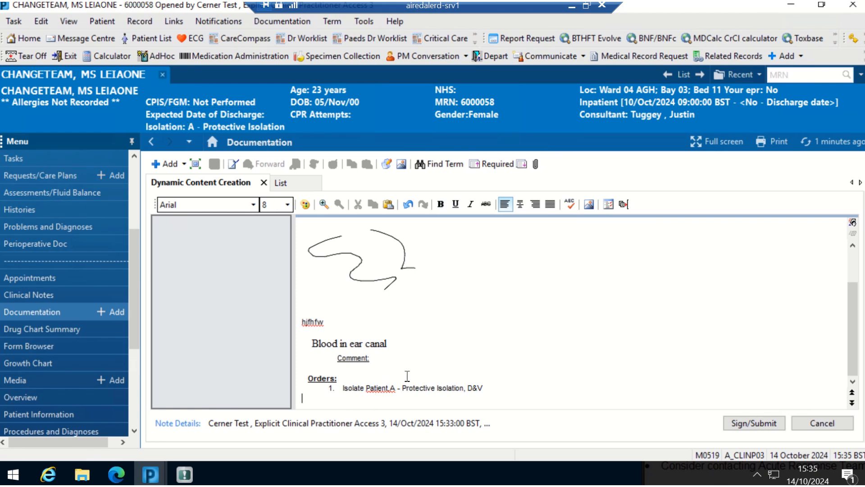
mouse_move(628, 255)
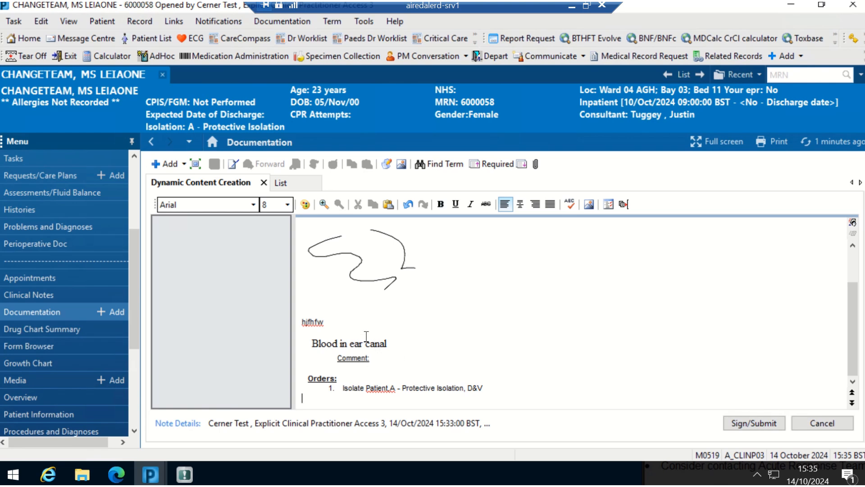
mouse_move(463, 365)
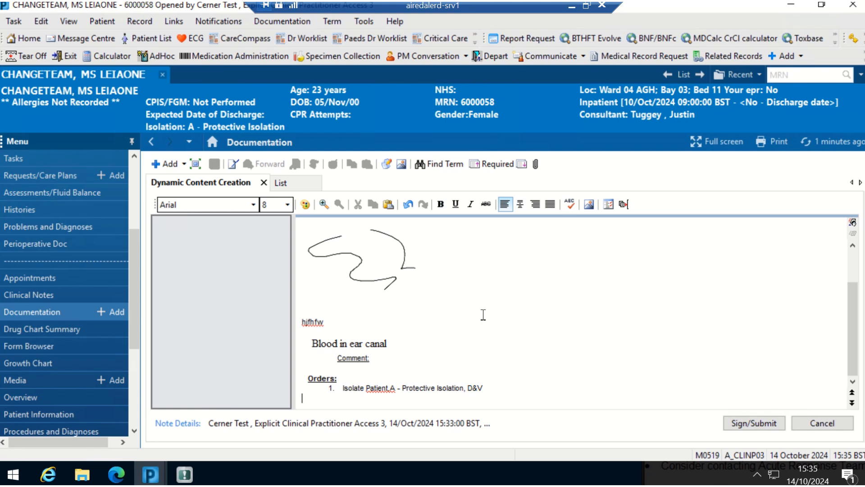
mouse_move(308, 40)
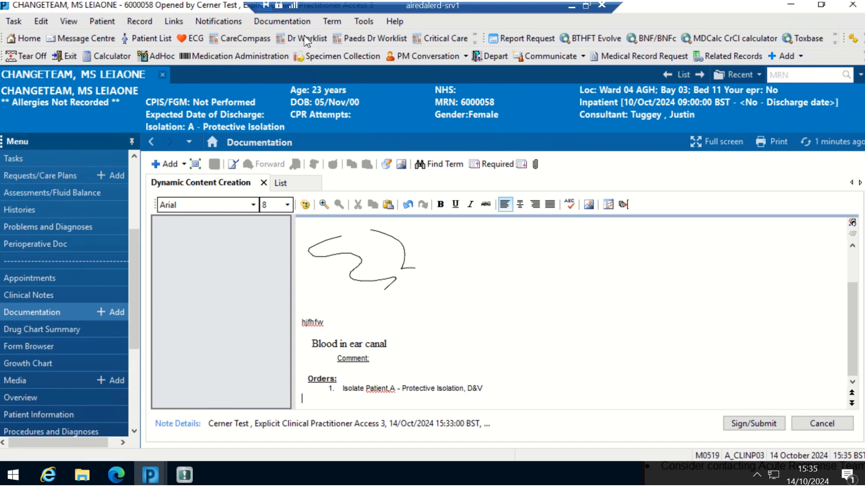
Step: Spell-check the note, ignoring 'hjfhfw' and 'Patient,A' once each
left_click(282, 21)
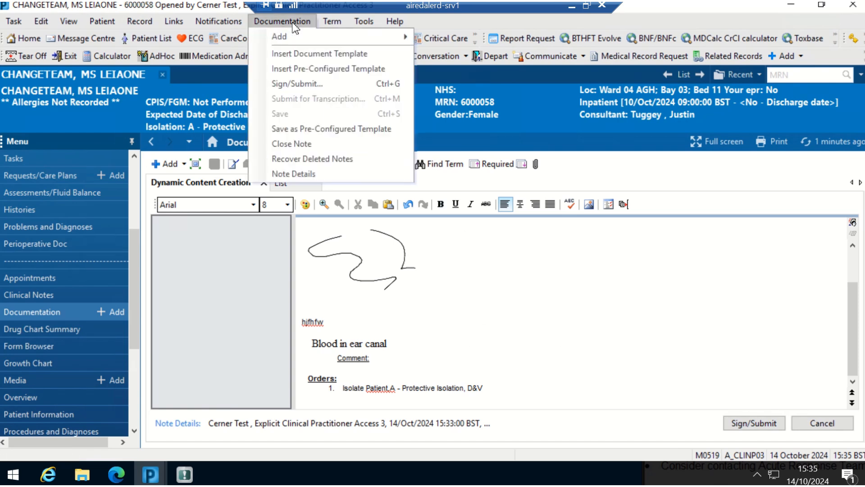
mouse_move(313, 131)
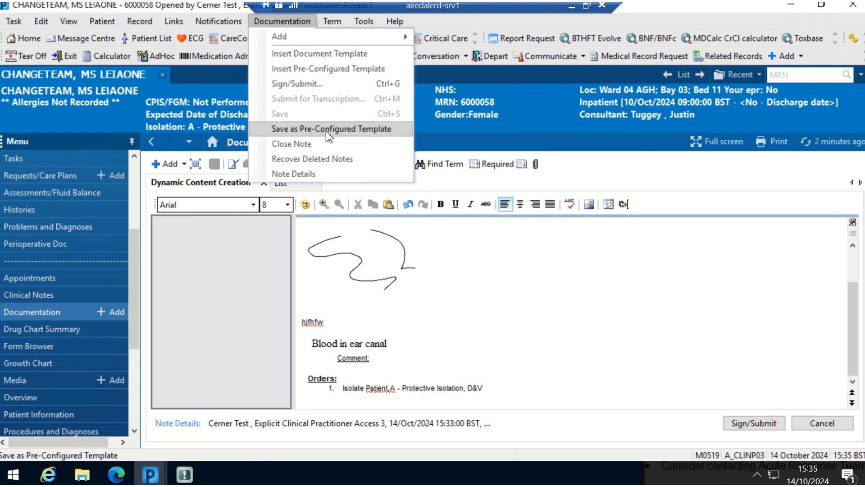
left_click(570, 204)
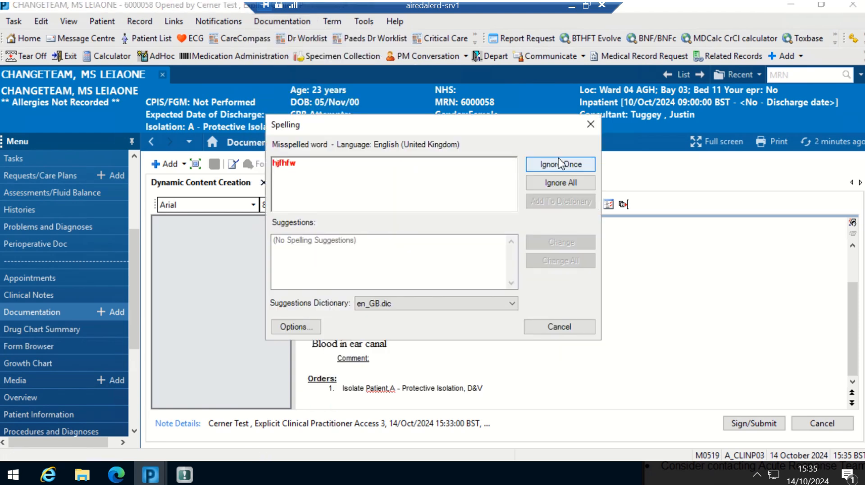
left_click(560, 164)
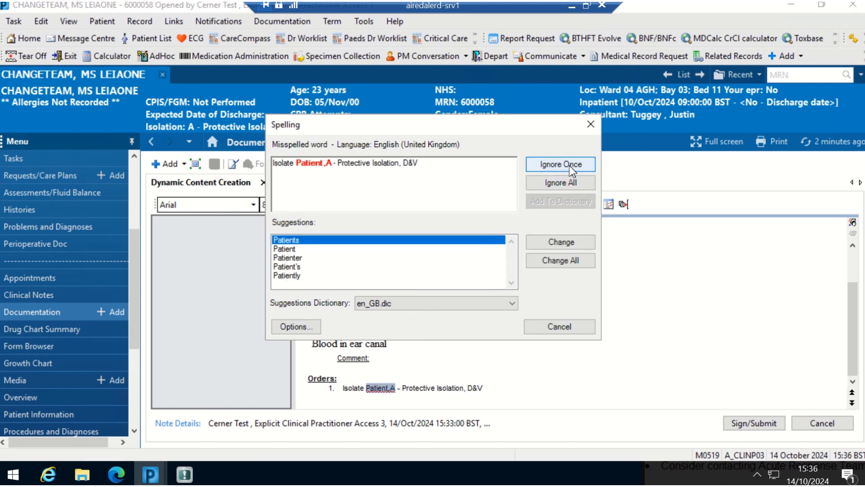
left_click(560, 164)
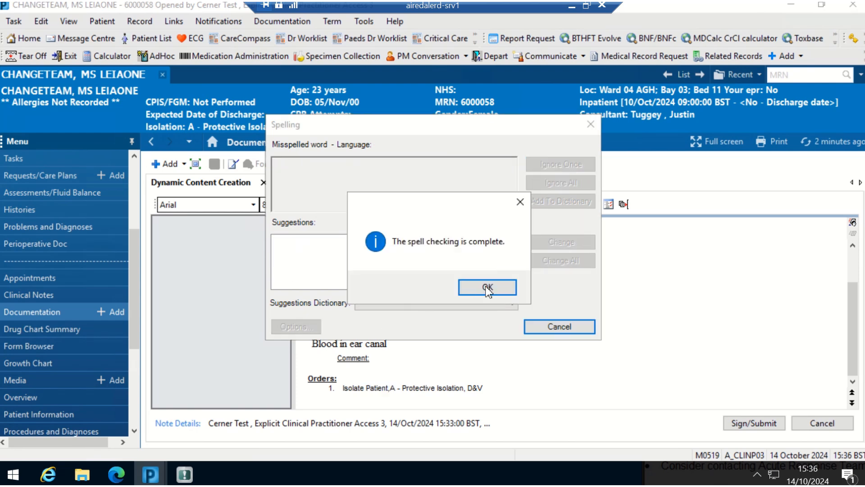
left_click(486, 287)
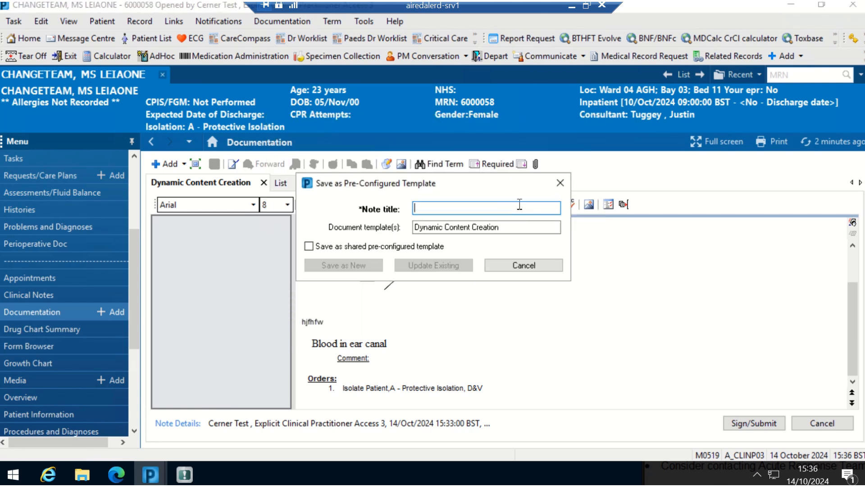
Step: Enter 'Leia video test' as the note title and save it as a new template
type("L")
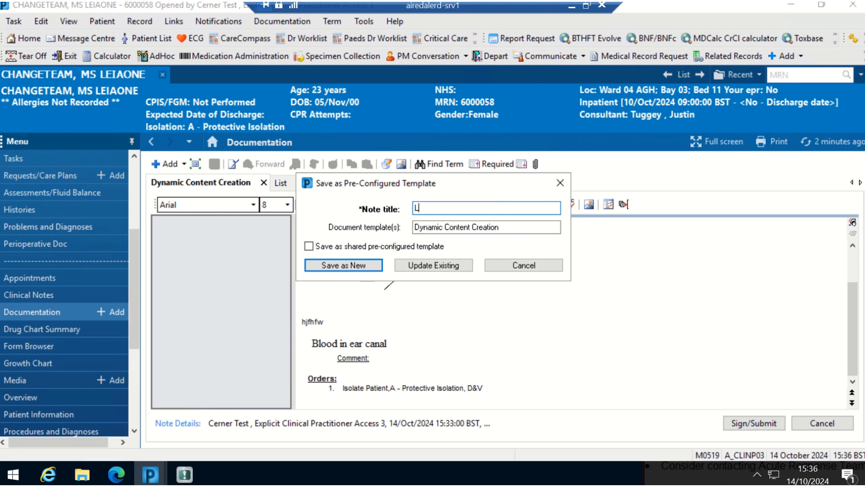
type("eia")
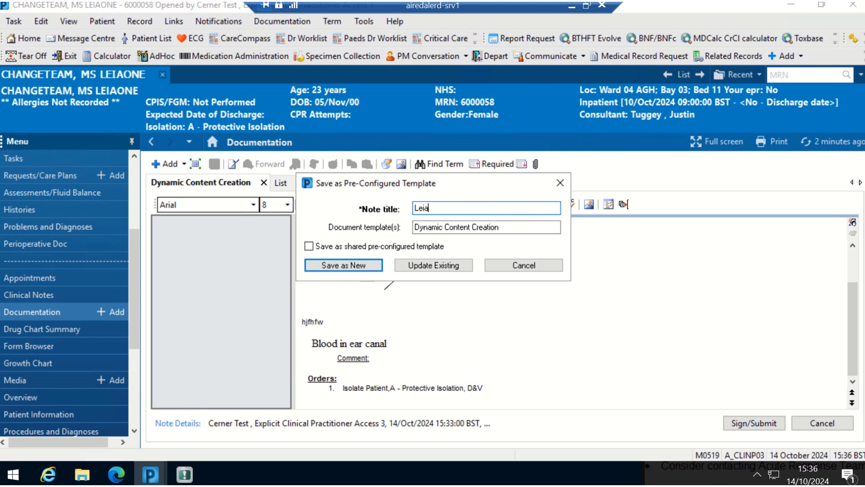
type("video test")
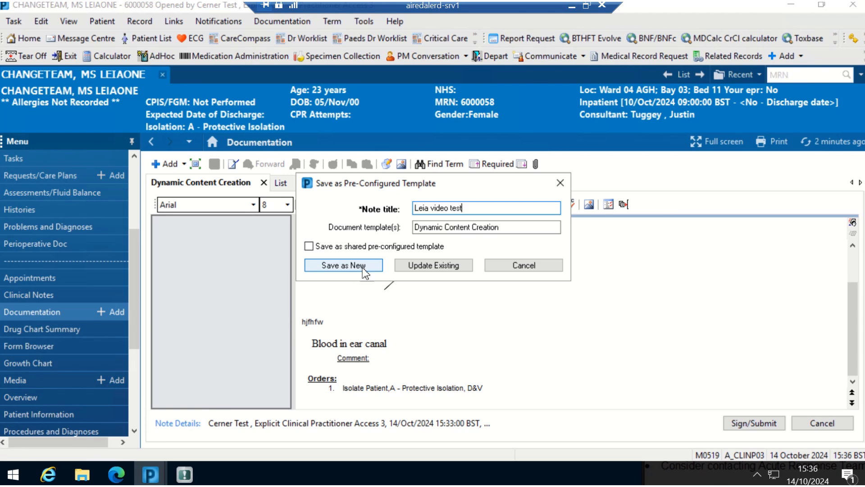
left_click(343, 265)
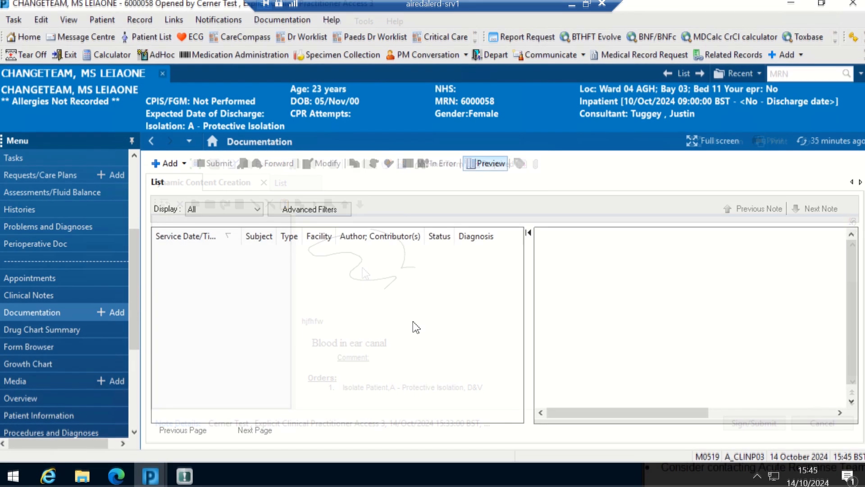
Step: Add another PowerNote from the Documentation Add menu
left_click(263, 182)
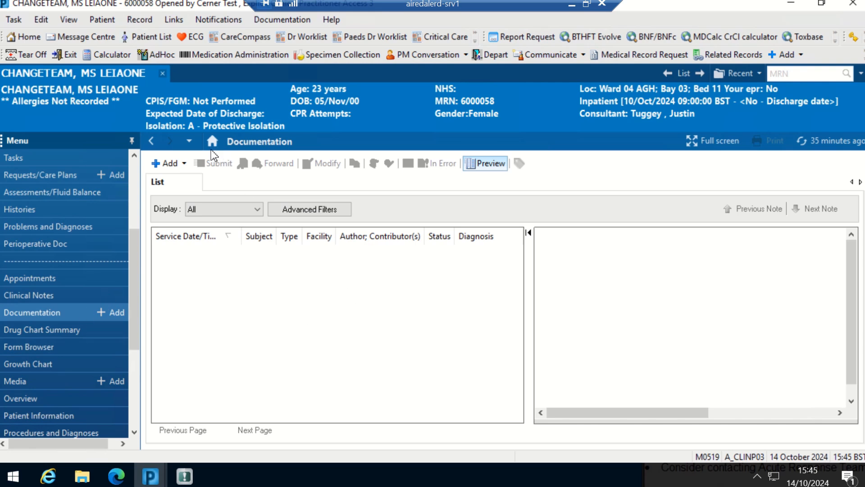
left_click(167, 163)
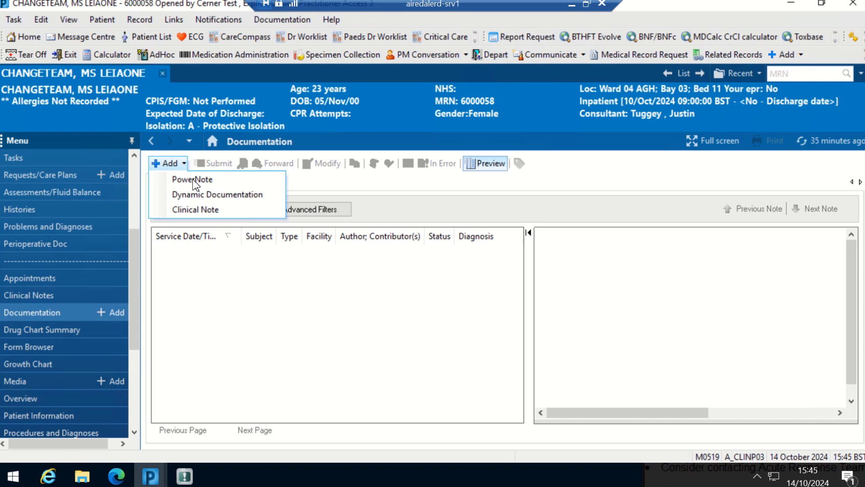
left_click(192, 179)
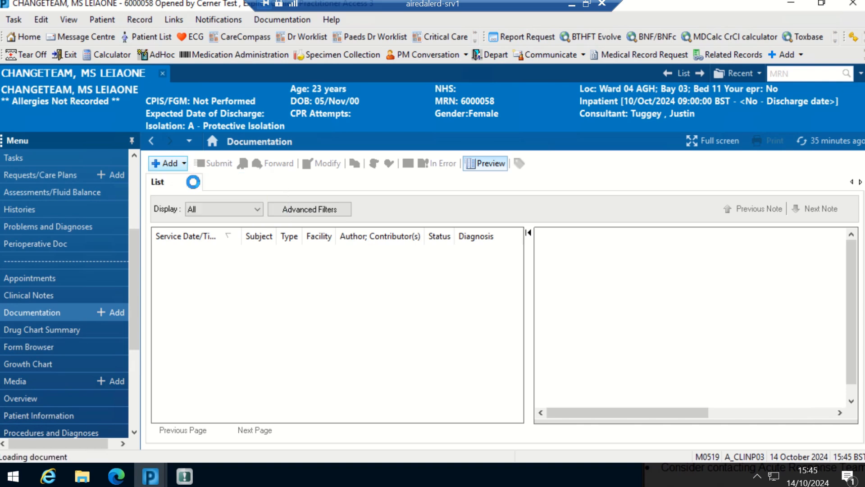
left_click(165, 162)
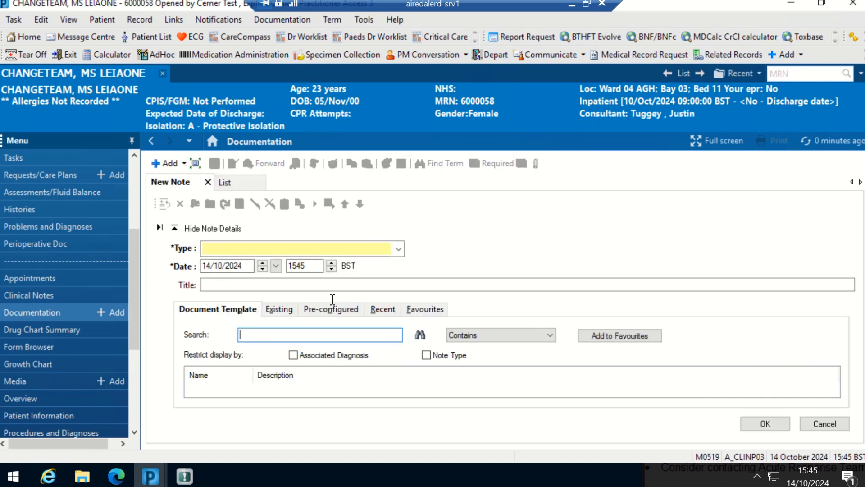
Step: Search pre-configured templates for 'leia' and open Leia video test as a note
left_click(330, 308)
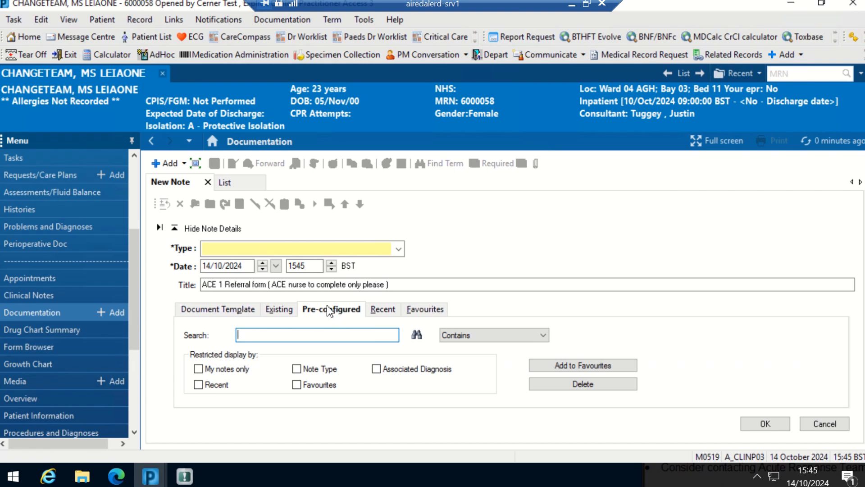
left_click(175, 228)
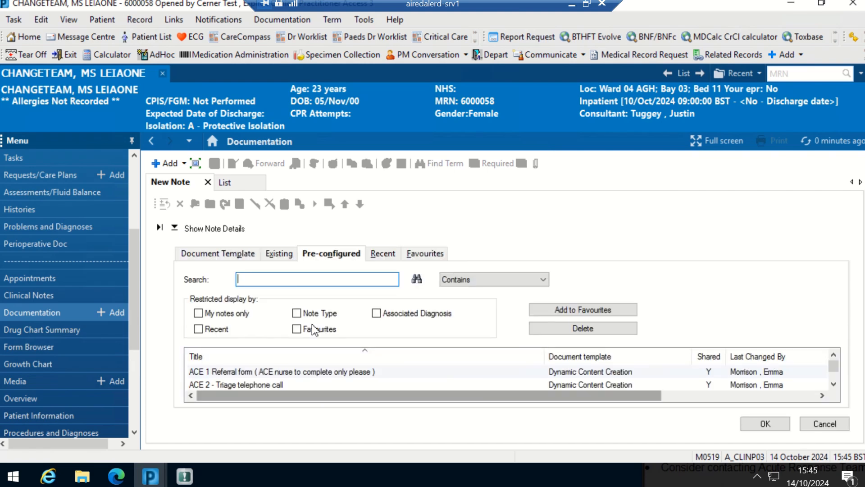
left_click(317, 279)
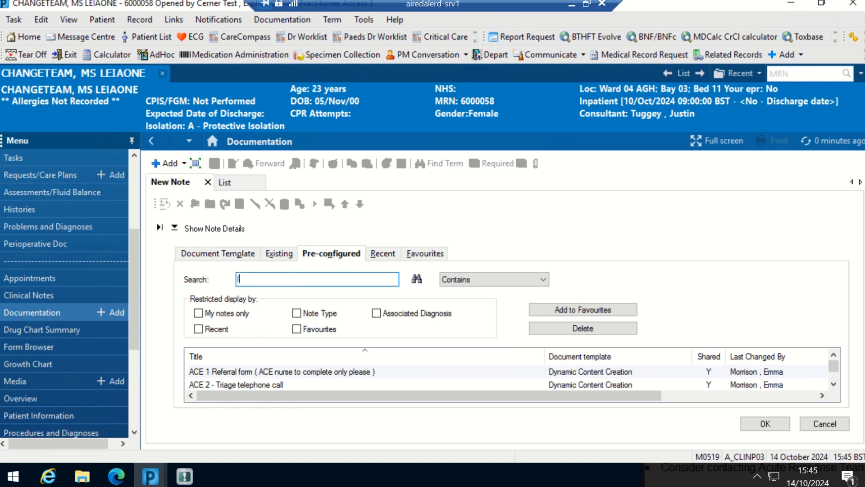
type("leia")
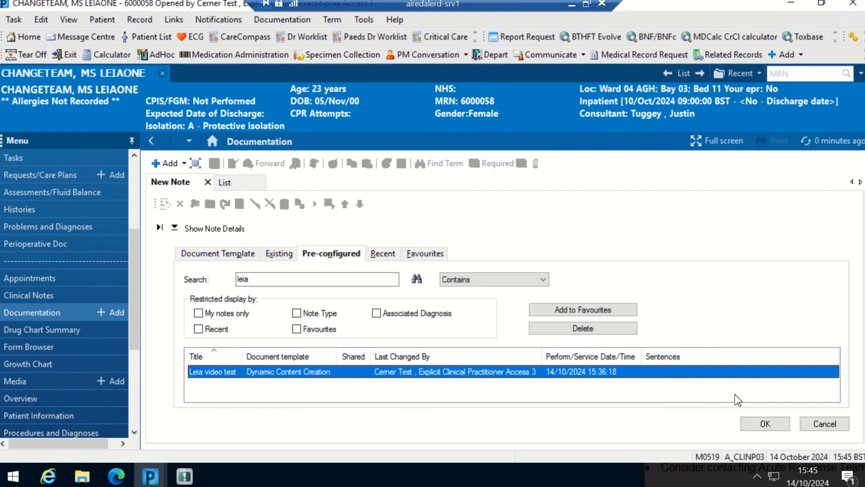
left_click(763, 423)
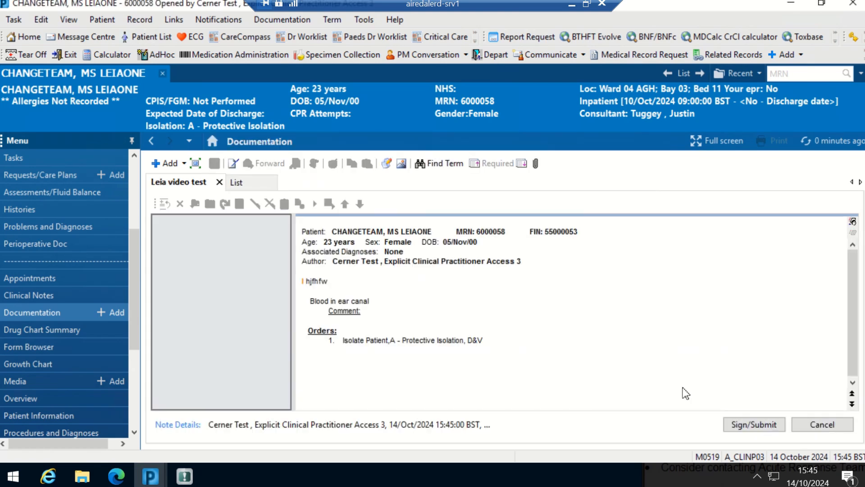
mouse_move(859, 309)
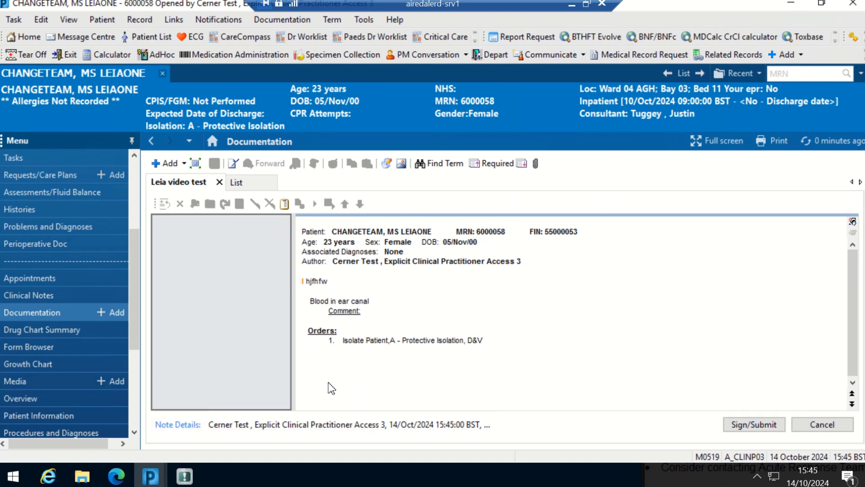
Step: Type a new free-text line below the isolation order in the Orders section
type("hdhdkdlqk")
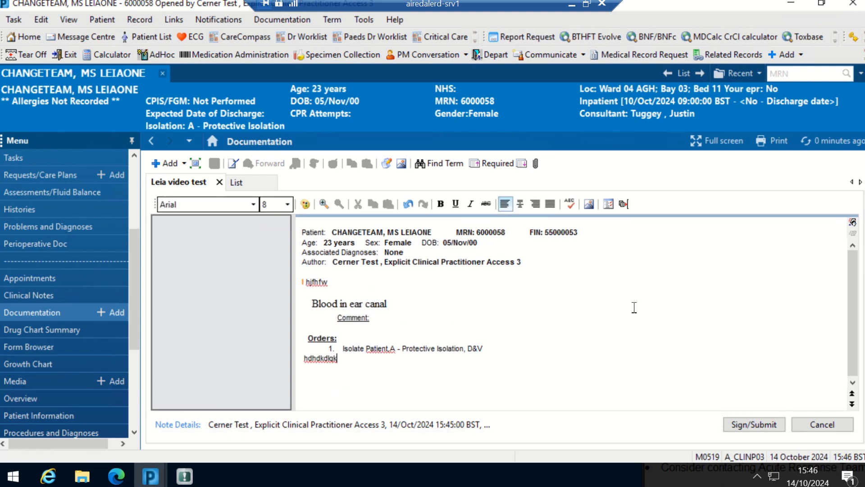
Step: Spell check the note, ignoring the first flagged word once and Patient,A everywhere
left_click(570, 204)
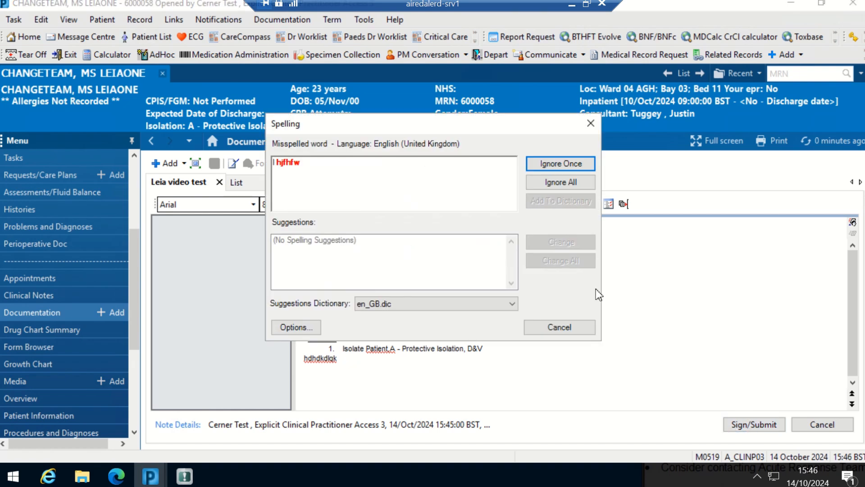
left_click(560, 163)
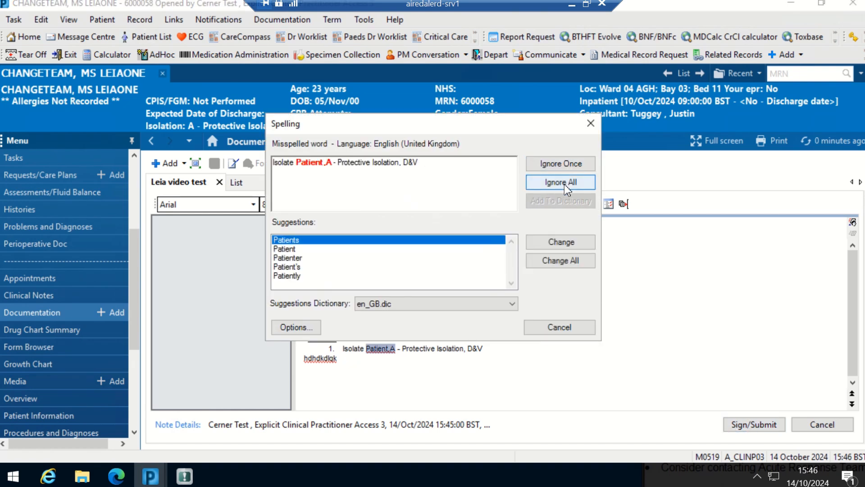
left_click(560, 182)
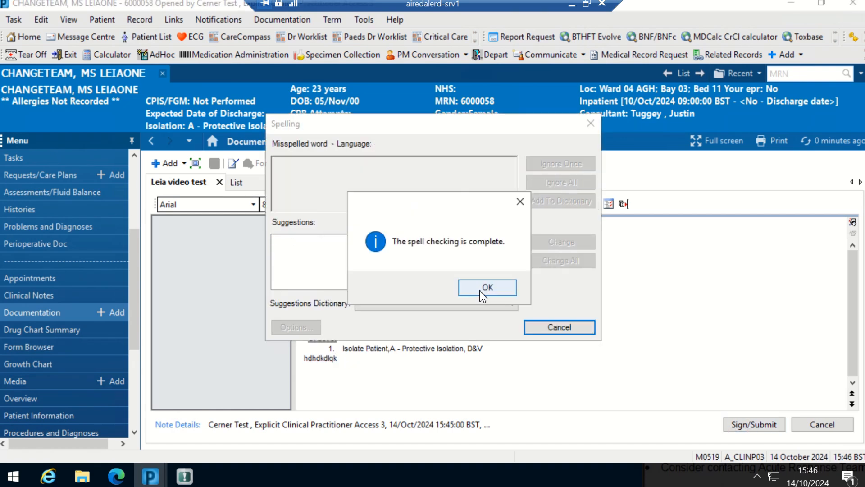
left_click(486, 287)
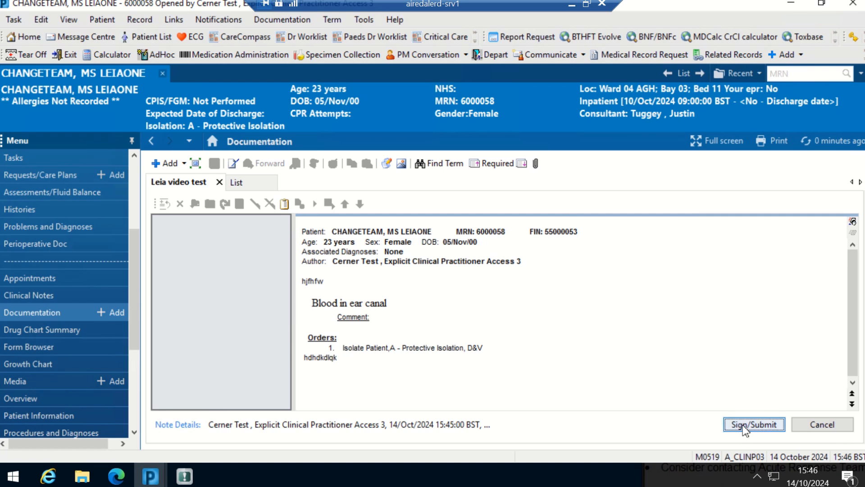
Step: Submit the note with Type set to ACU Handover Note and sign it
left_click(753, 424)
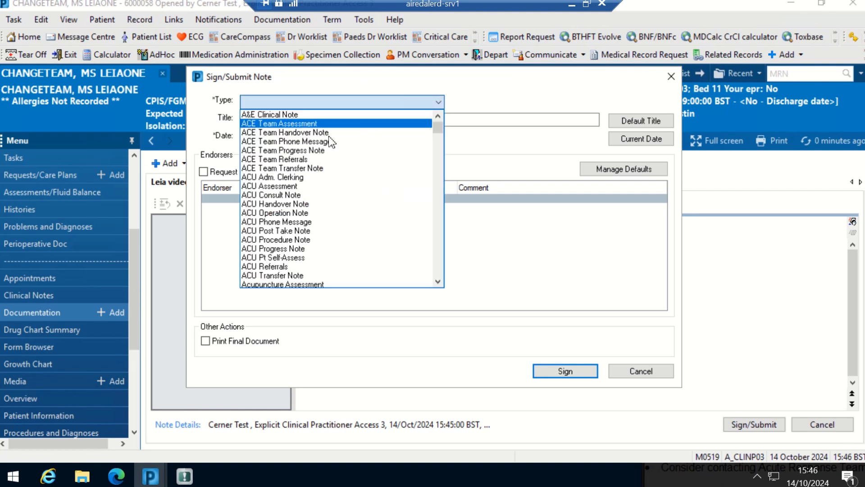
mouse_move(274, 203)
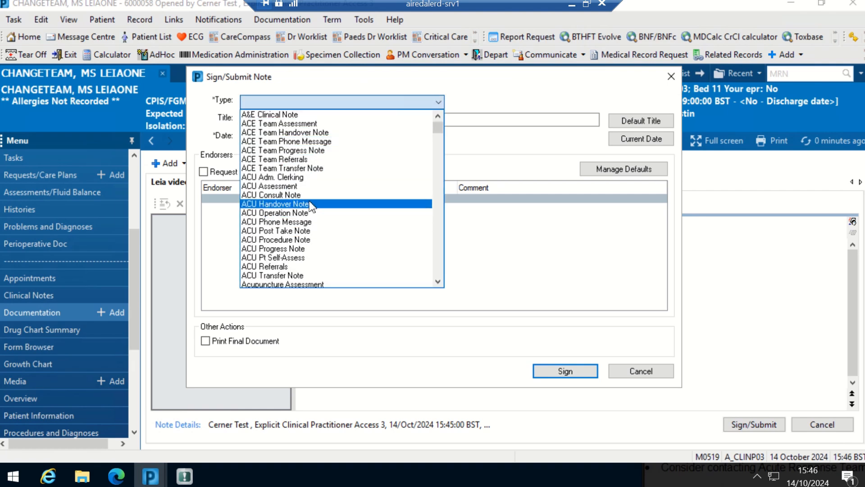
left_click(275, 204)
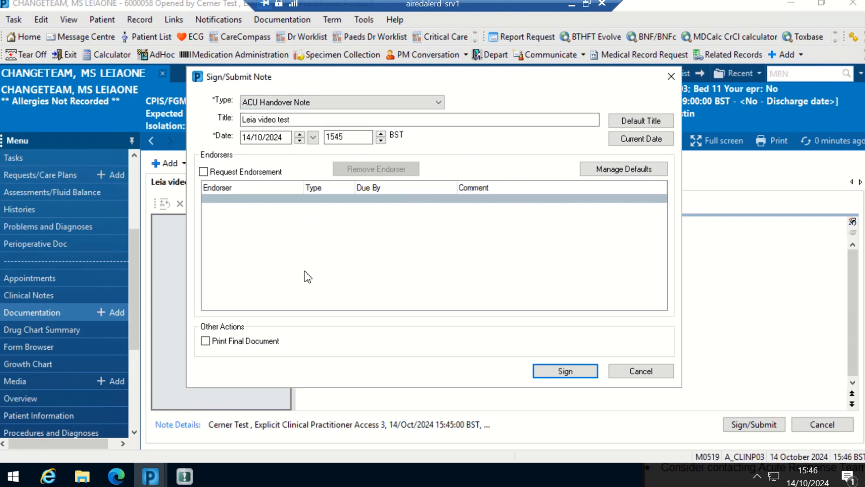
mouse_move(309, 282)
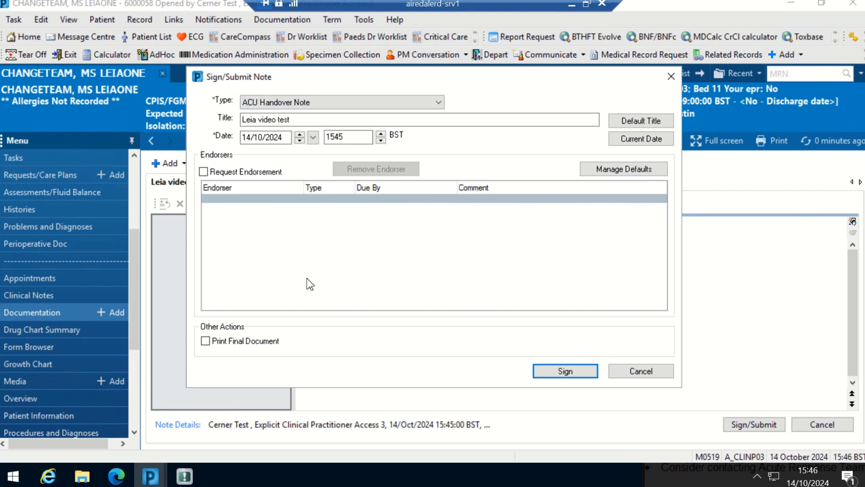
mouse_move(501, 259)
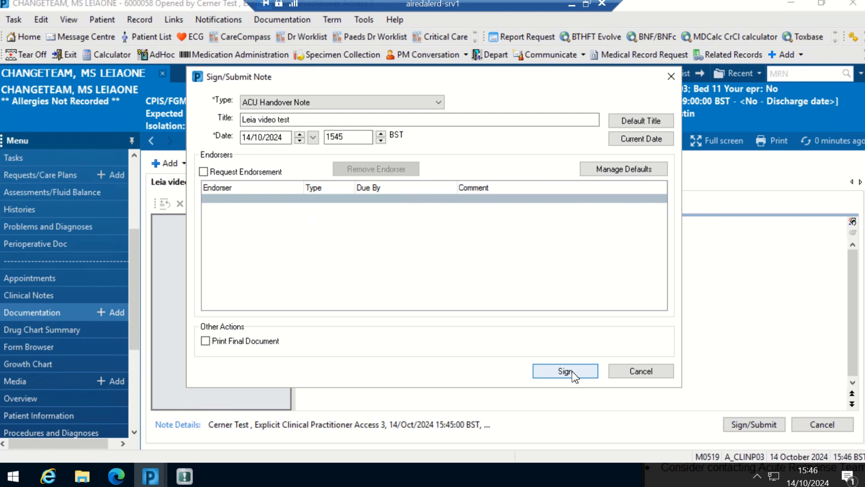
left_click(564, 371)
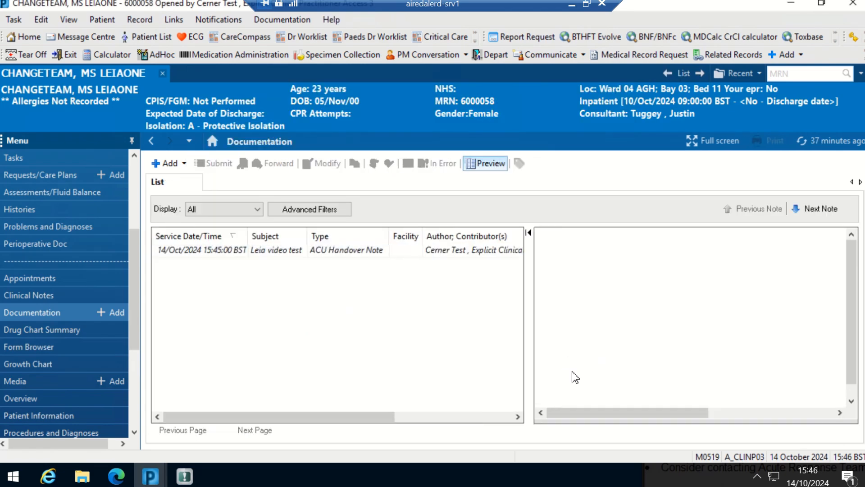
mouse_move(348, 285)
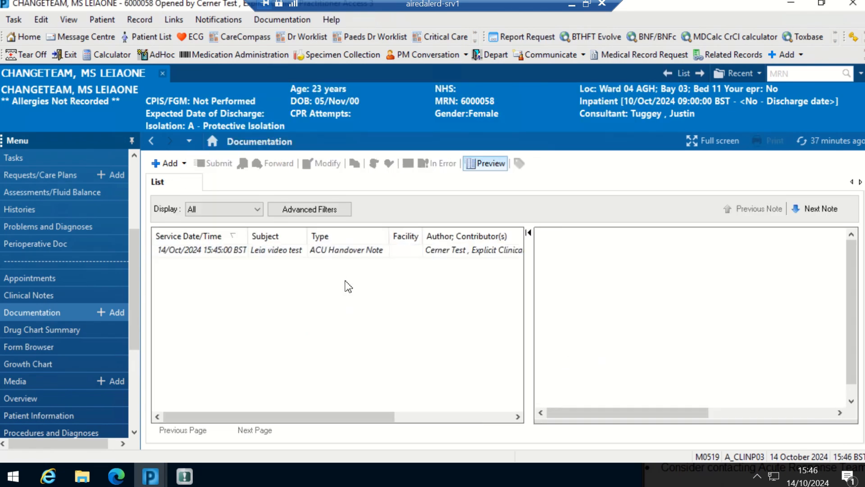